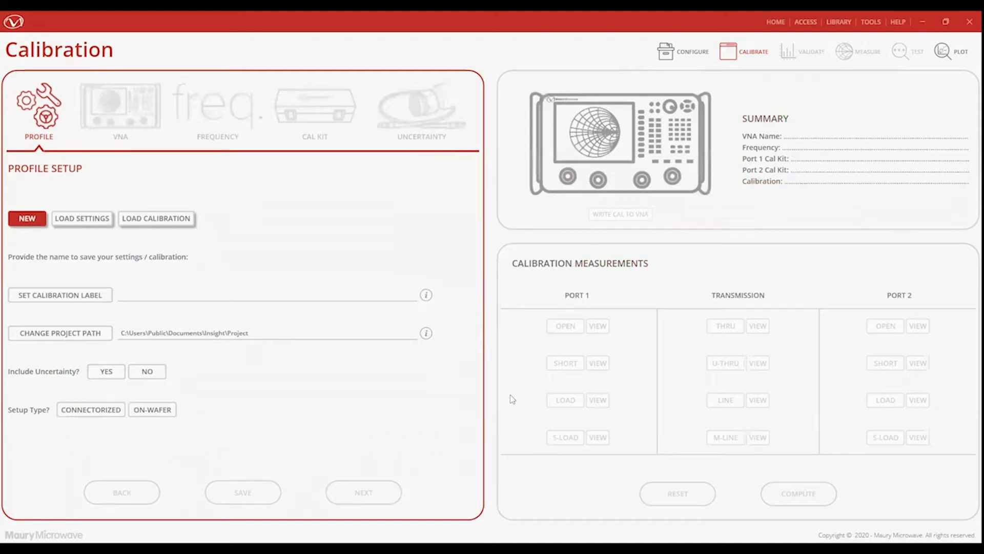
- Label the calibration 'Demo Calibration' with uncertainty included and proceed to VNA selection
text(Demo Calibration)
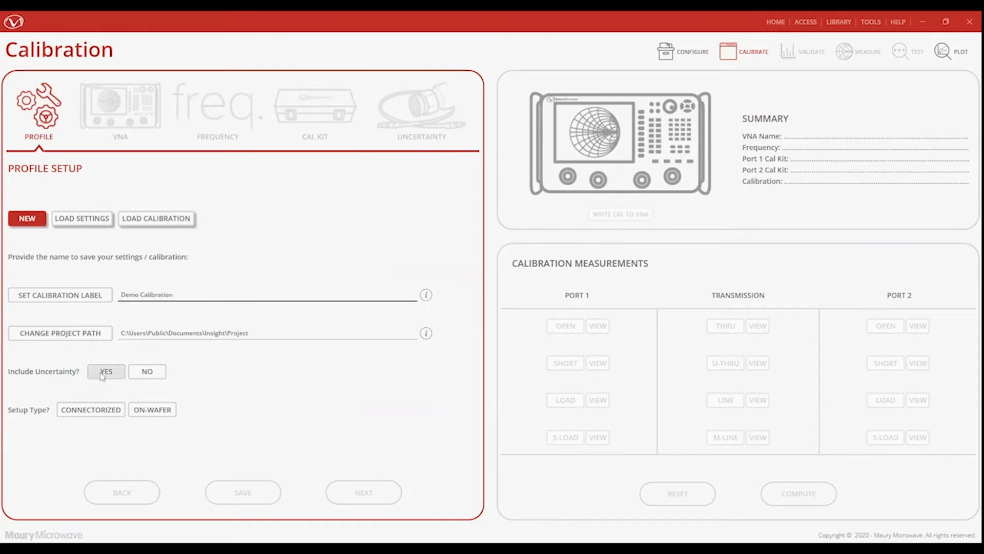
click(264, 295)
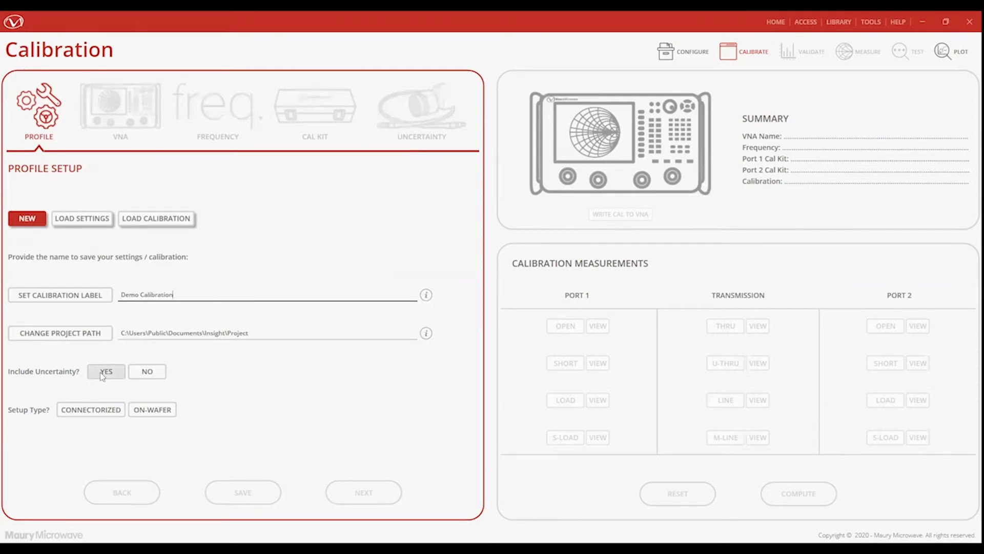
click(105, 371)
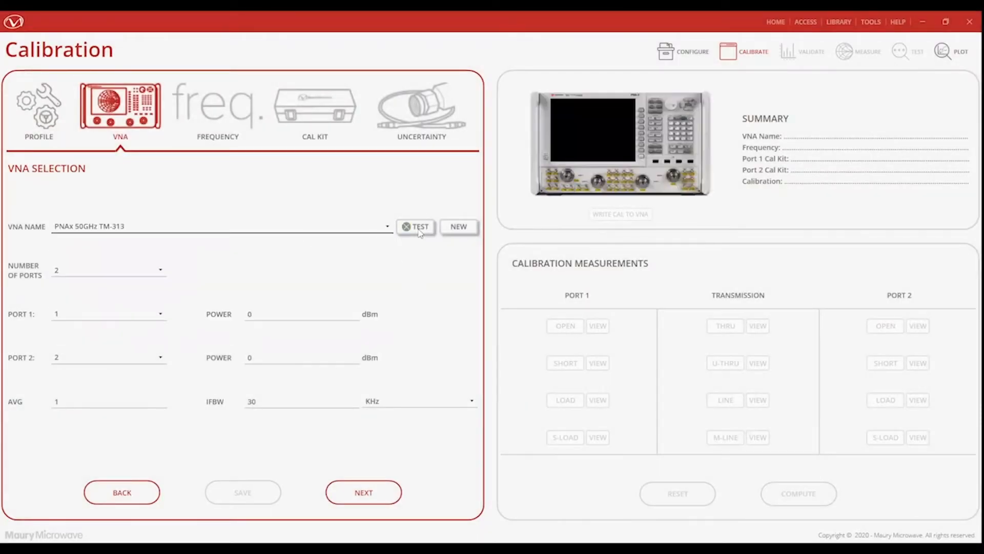
- Test the VNA connection and set the sweep stop frequency to 26.5 GHz
click(107, 269)
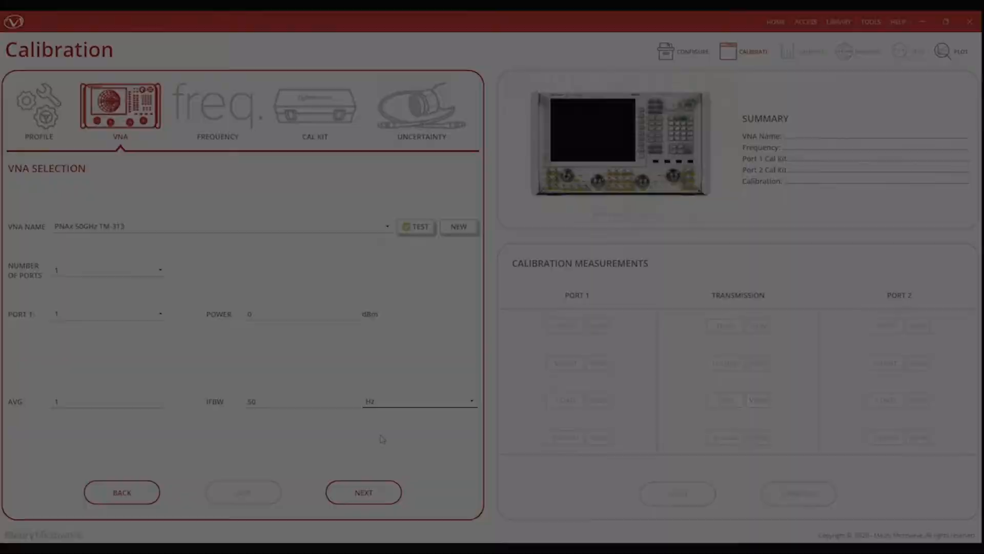
click(363, 492)
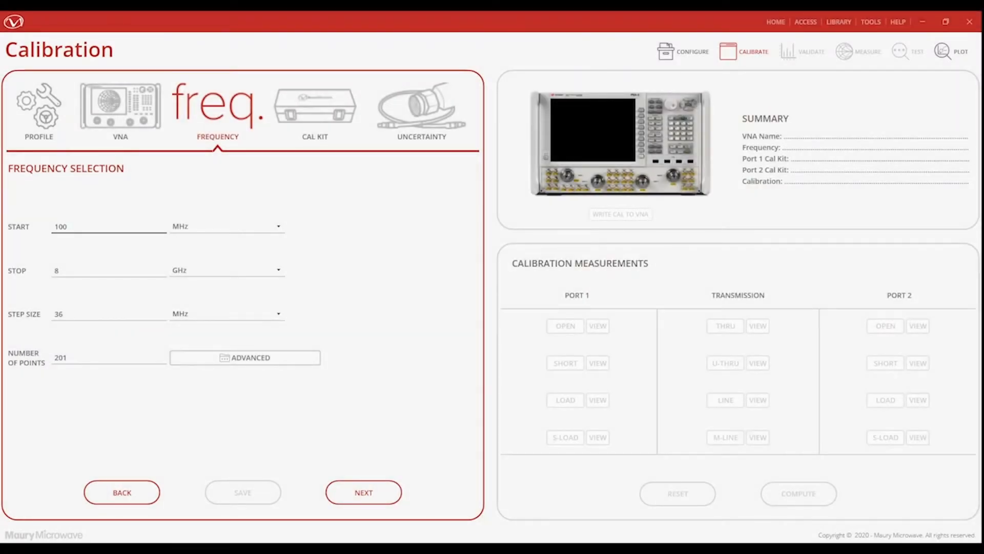
text(26.5)
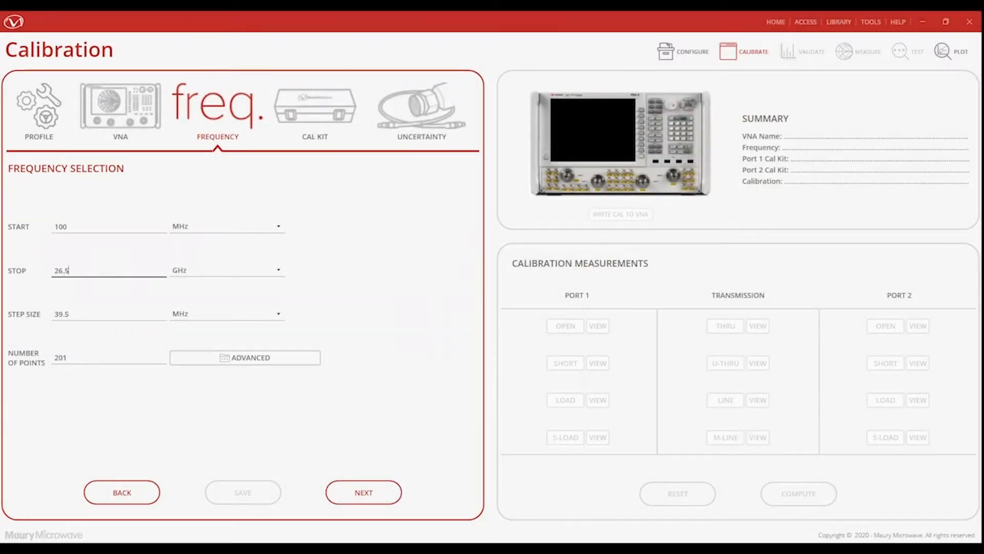
- Choose the 3.5mm female connector and TS-034 cal kit for port 1, then continue to uncertainty
click(314, 113)
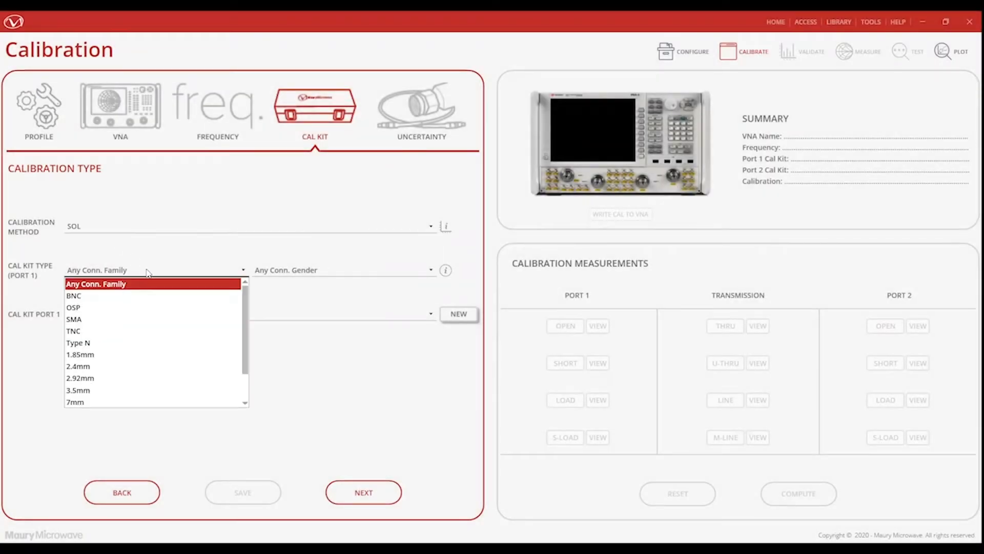
click(77, 390)
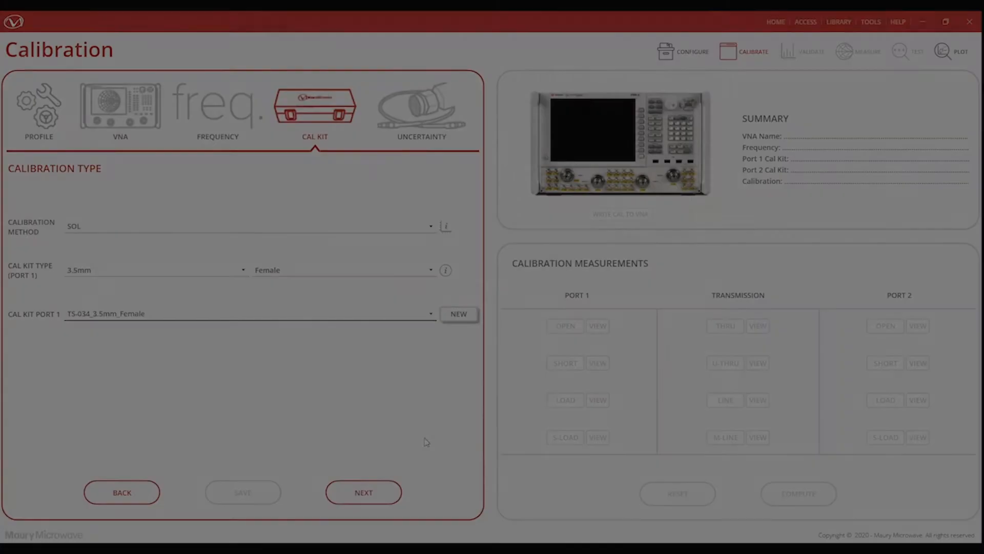
click(363, 491)
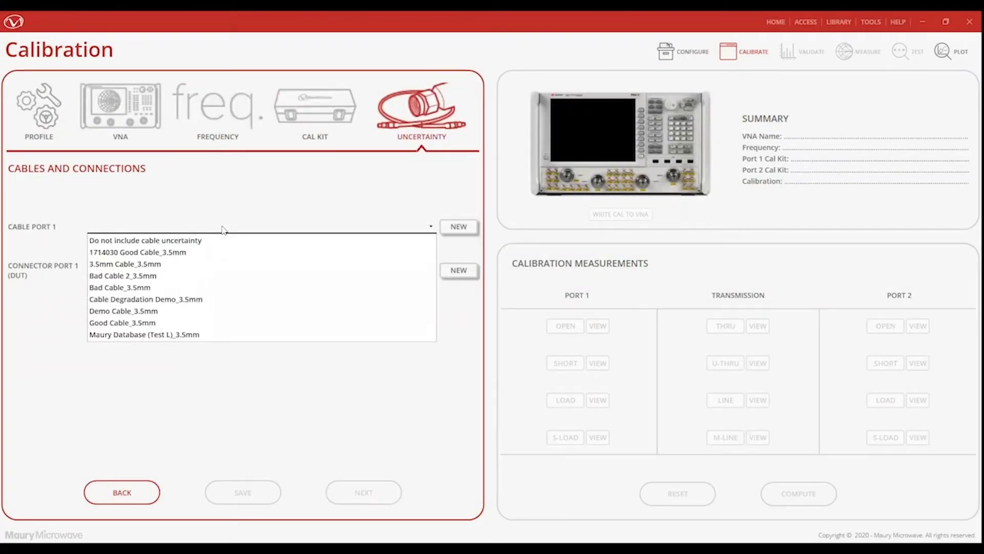
mouse_move(213, 298)
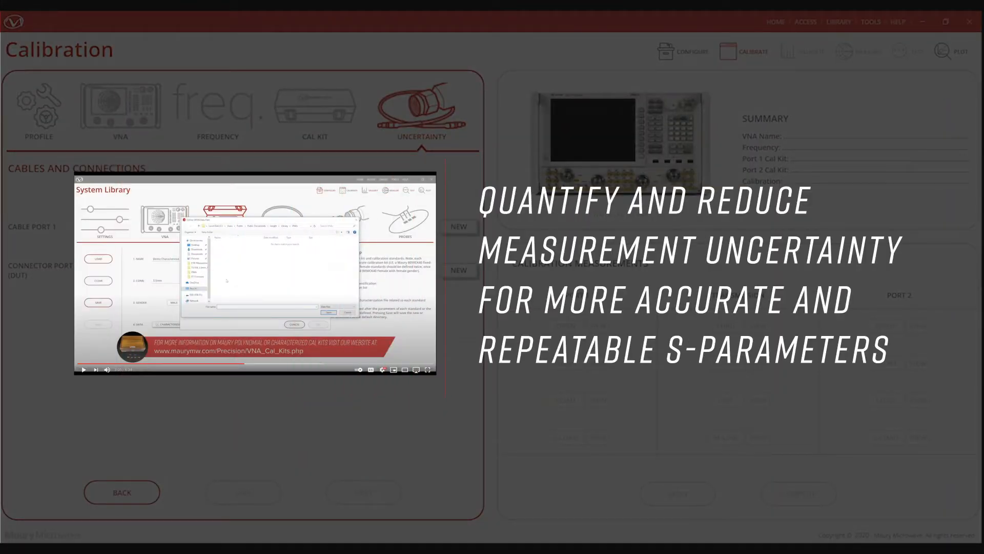
- Assign Demo_3.5mm cable and Maury Database_3.5mm connector uncertainties to port 1 and save
click(429, 270)
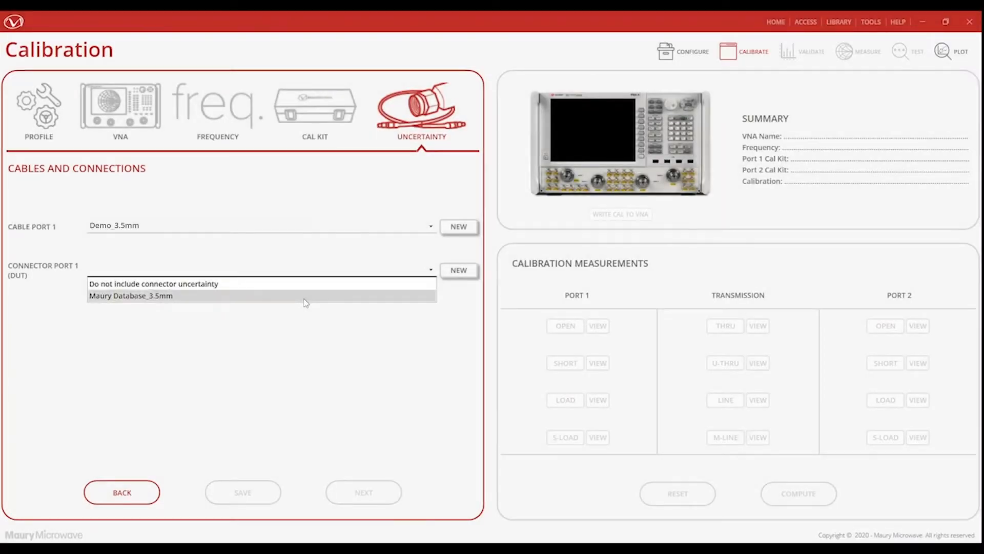
click(131, 295)
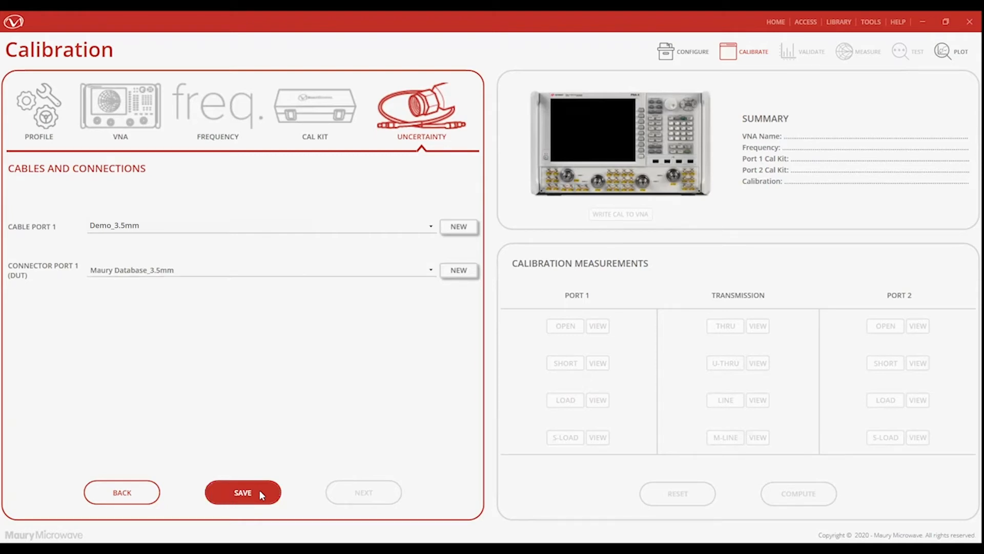
click(242, 492)
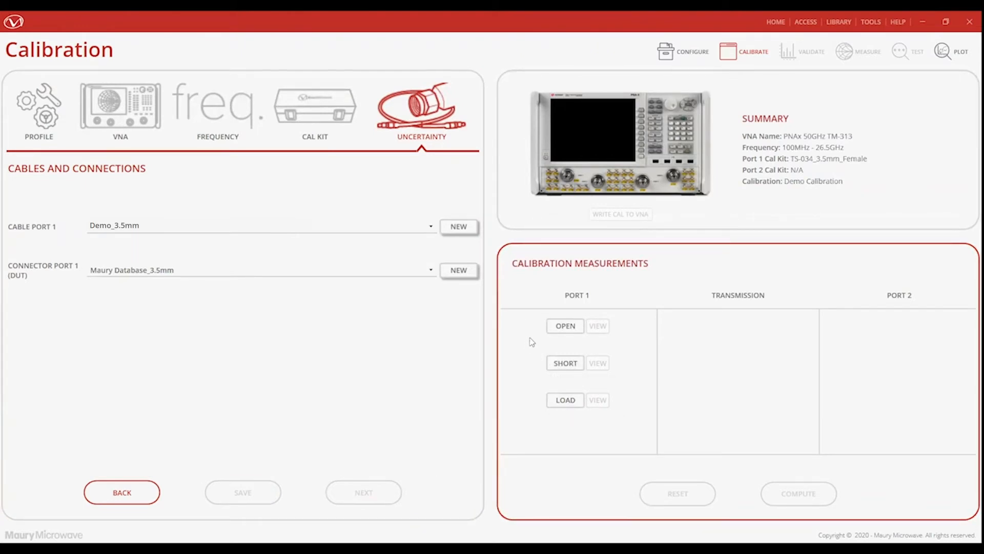
mouse_move(534, 326)
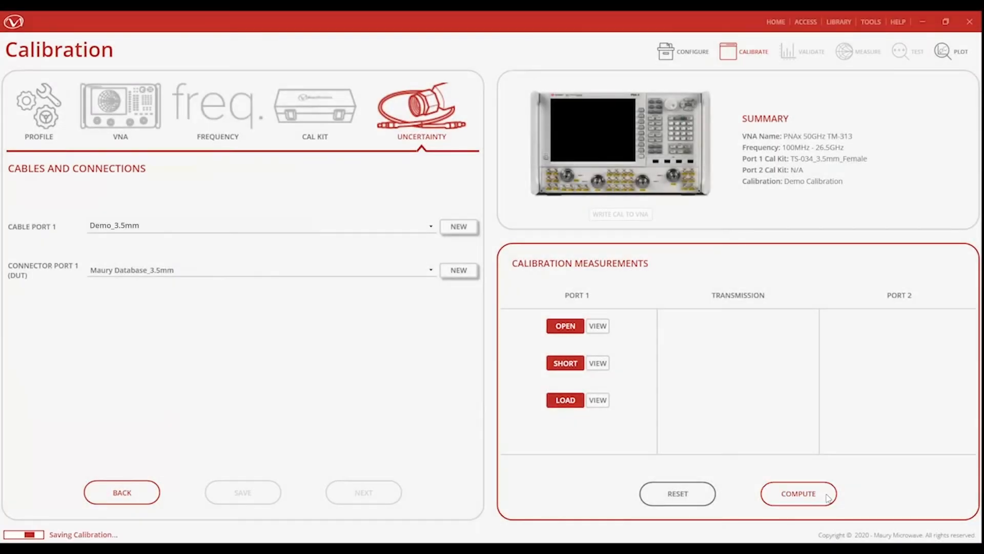
- Compute the calibration from the measured standards and choose to validate it
click(799, 494)
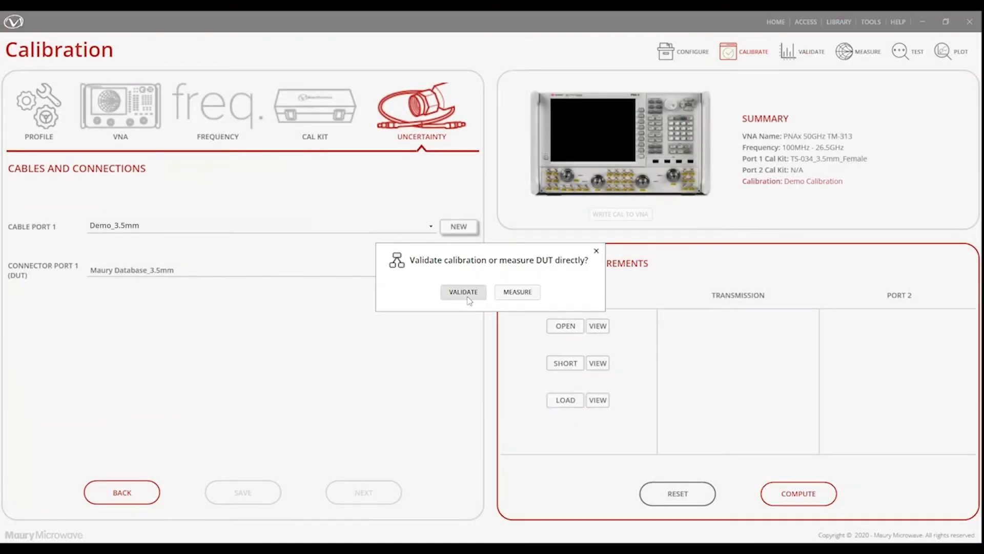
click(462, 293)
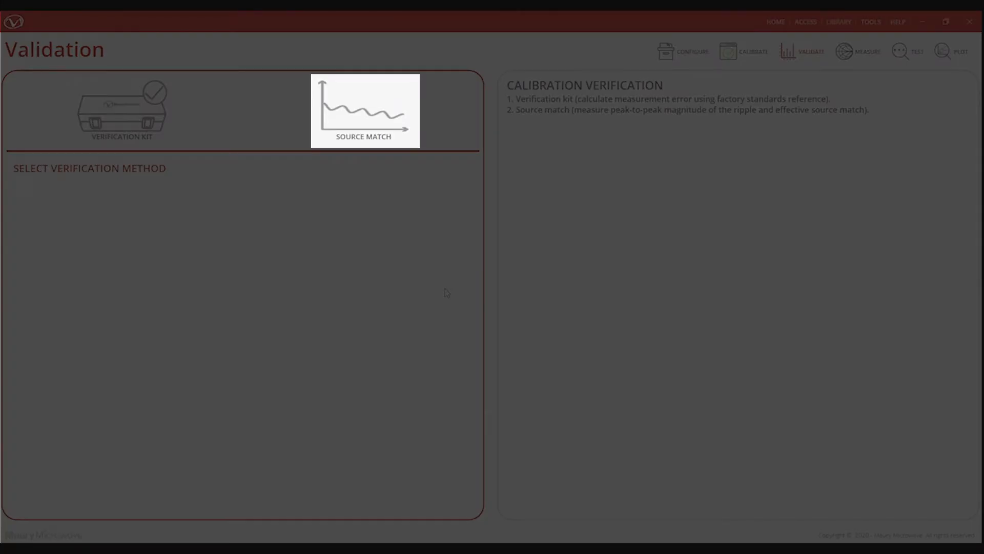
- Review the Source Match method, then select the Verification Kit method for a 3.5mm female, port 1 device
click(121, 109)
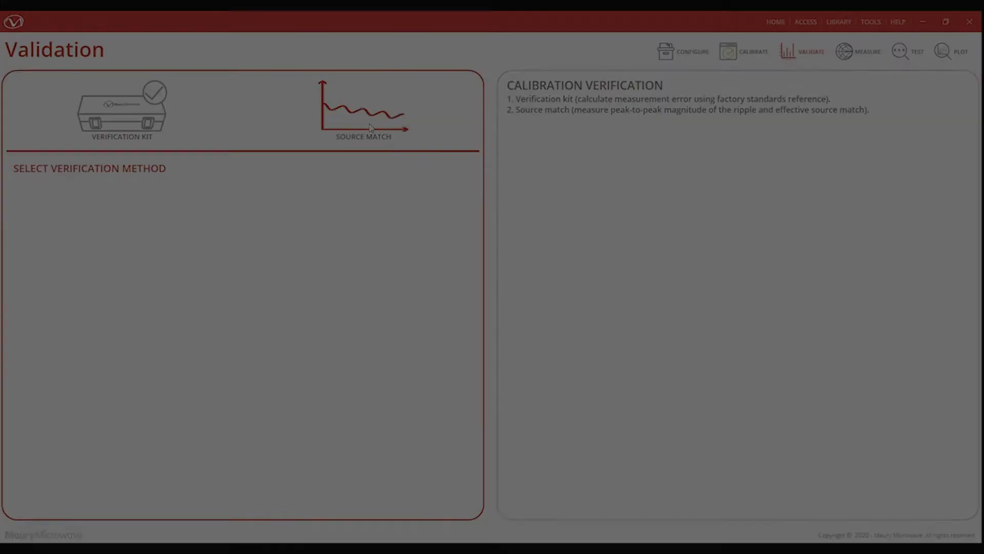
click(363, 110)
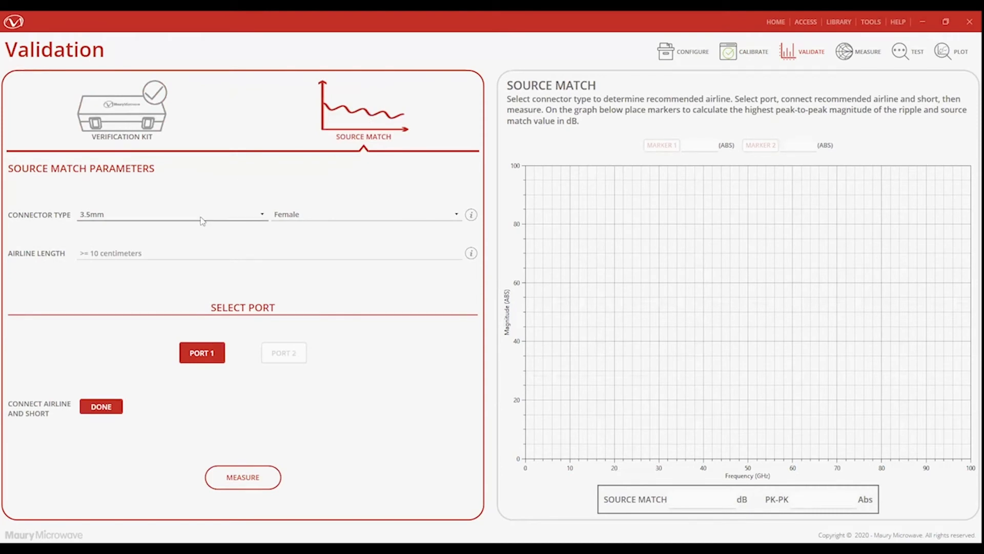
mouse_move(307, 224)
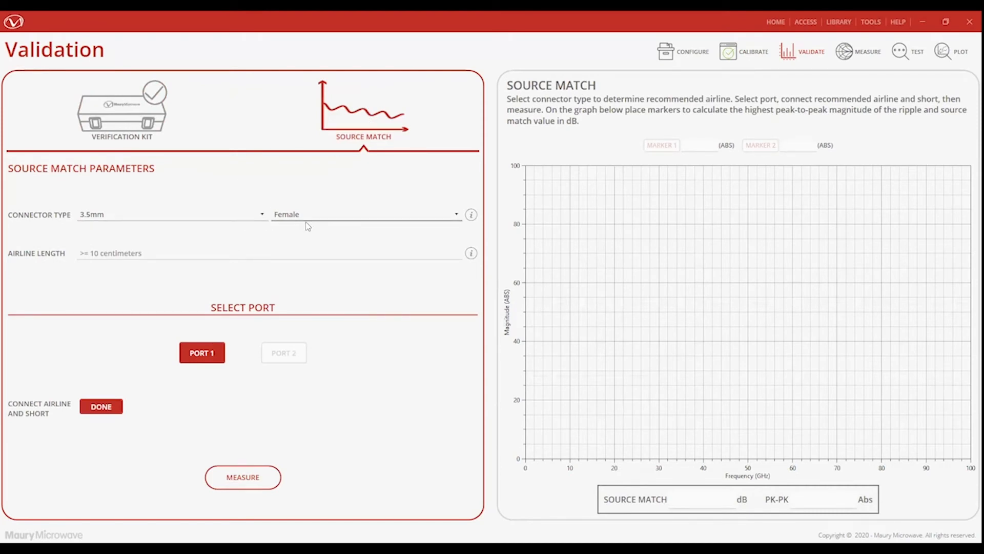
click(122, 106)
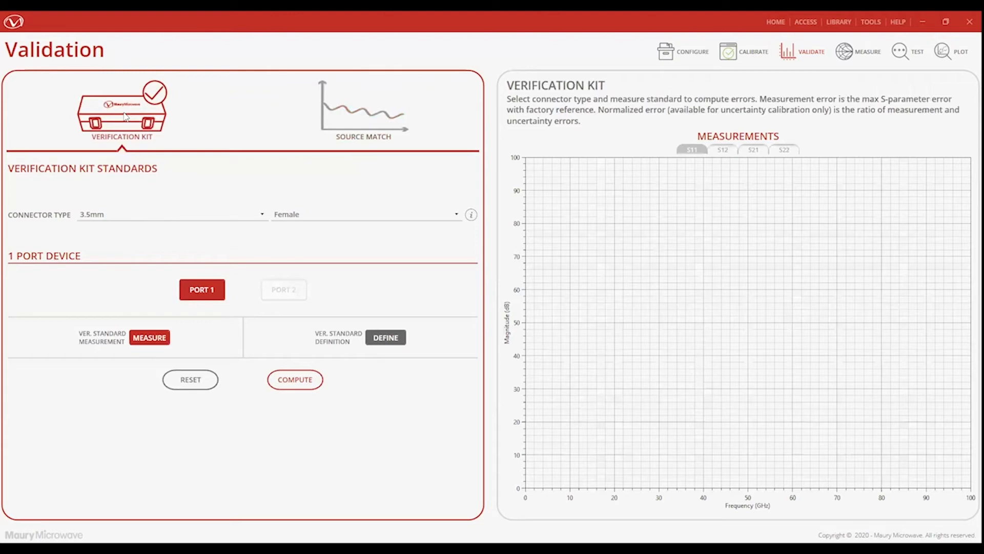
mouse_move(255, 217)
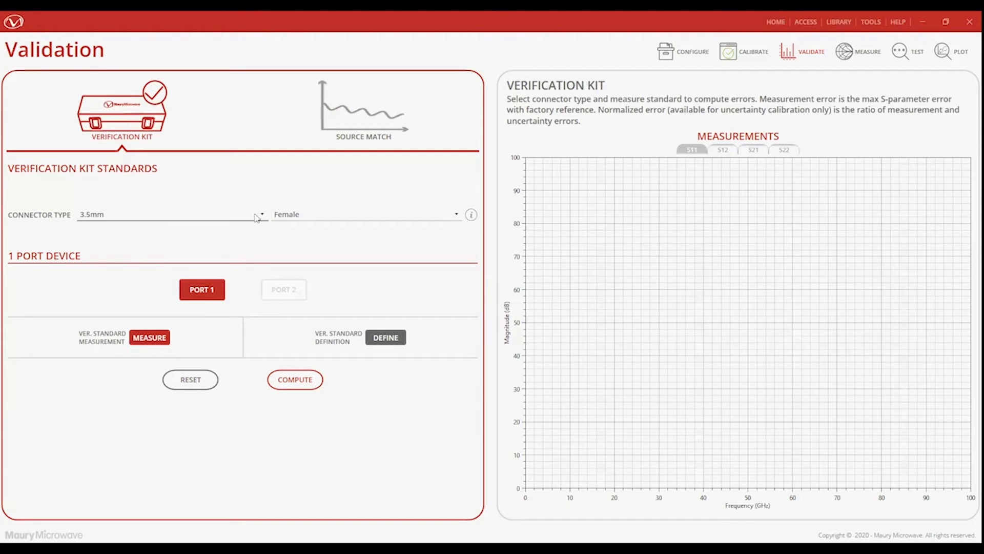
mouse_move(274, 234)
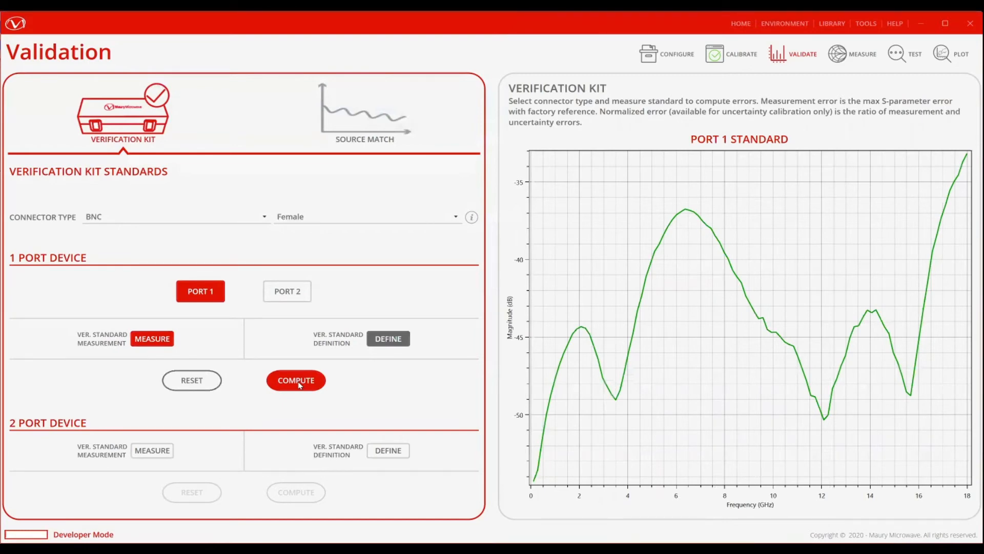
- Compute the measurement error of the port 1 verification standard against the factory reference
click(295, 380)
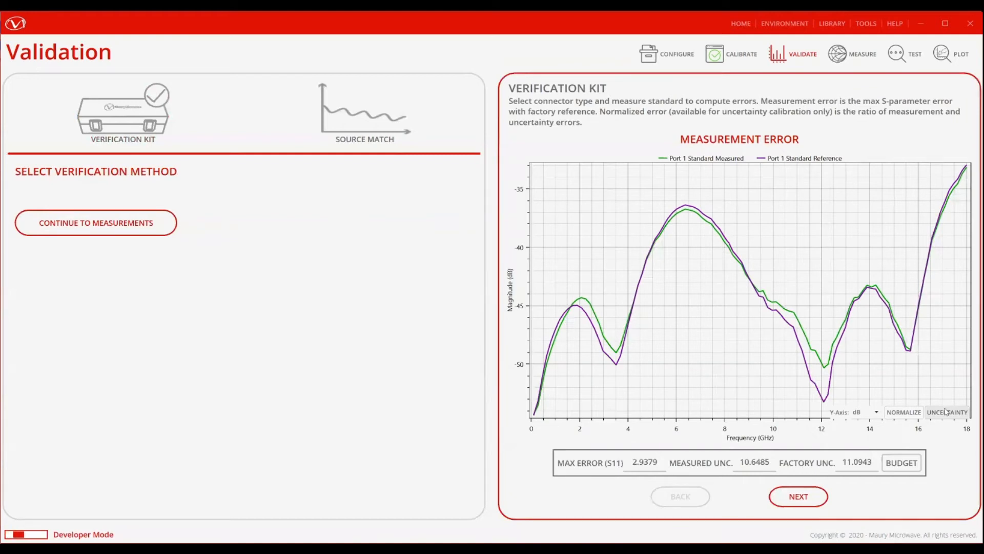
- Show uncertainty bands on the Measurement Error plot
click(948, 412)
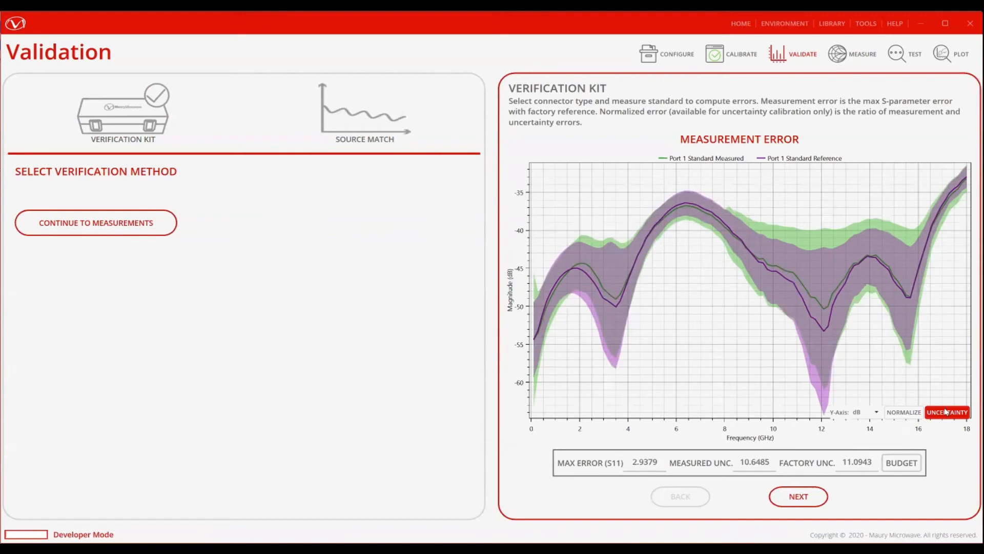
click(25, 534)
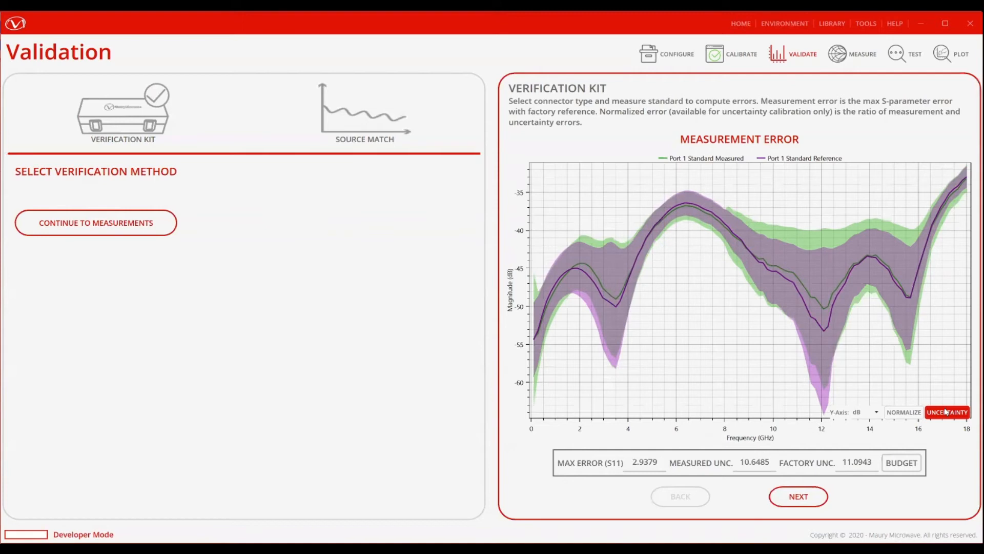
click(16, 534)
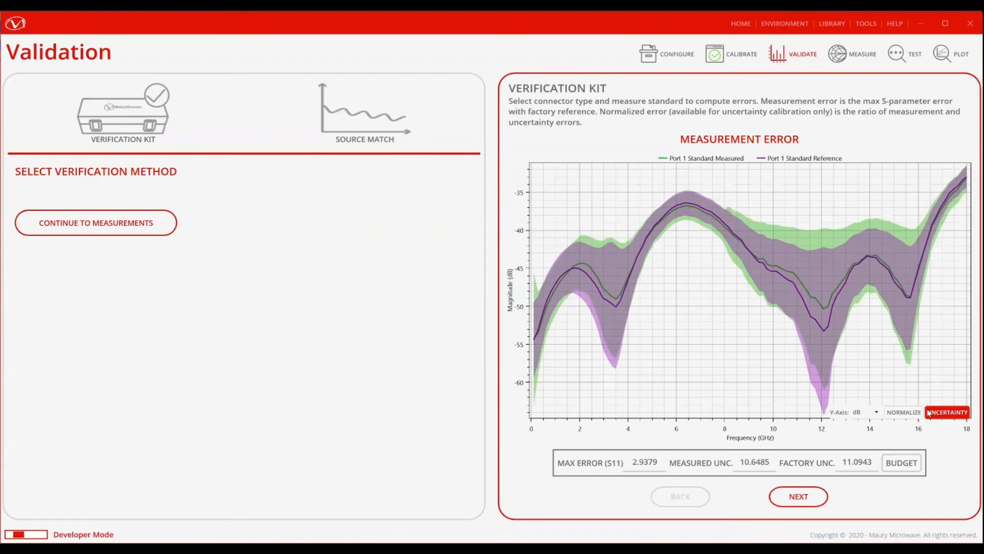
- Normalize the error plot and display the Normalized Error result, all values below 0.2
click(902, 412)
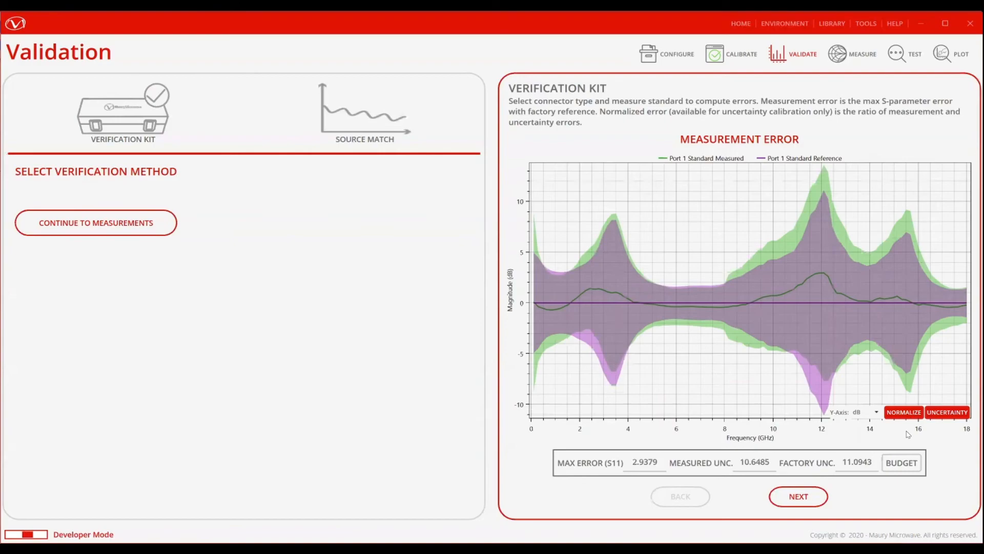
click(902, 412)
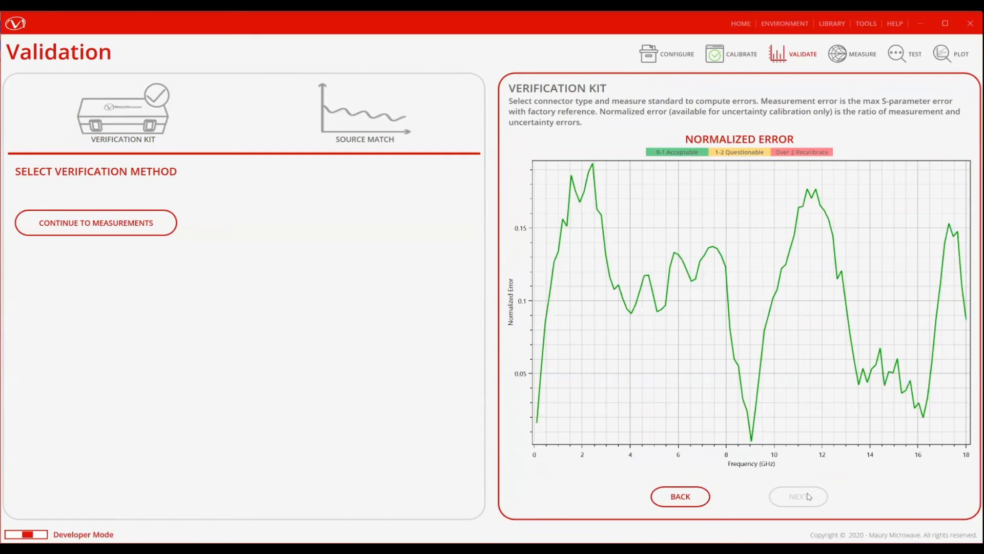
click(27, 534)
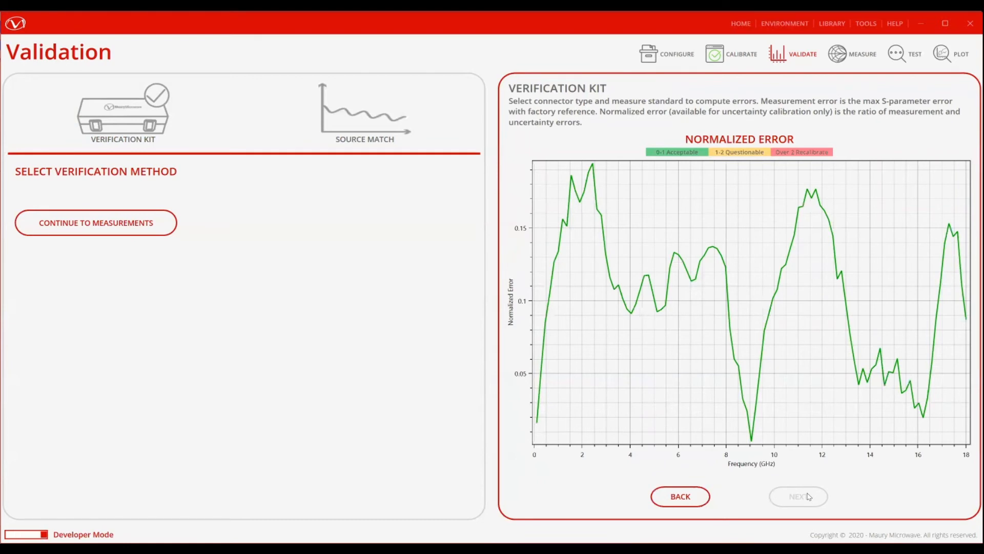